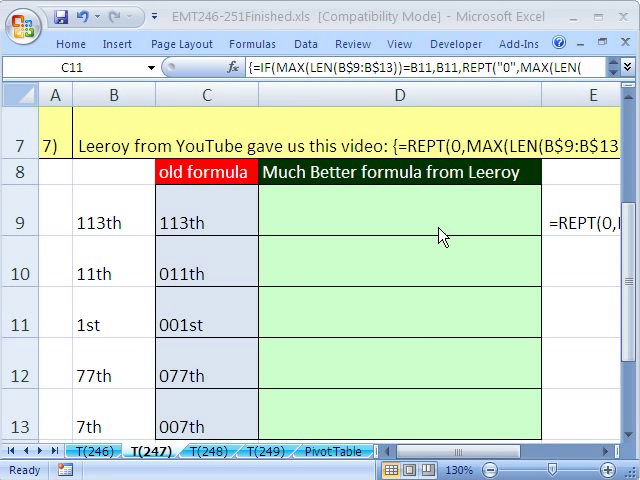
Step: Begin D9's formula as =REPT("0",MAX(LEN( to measure the B9:B13 text lengths
{"action": "left_click", "coordinate": [204, 313]}
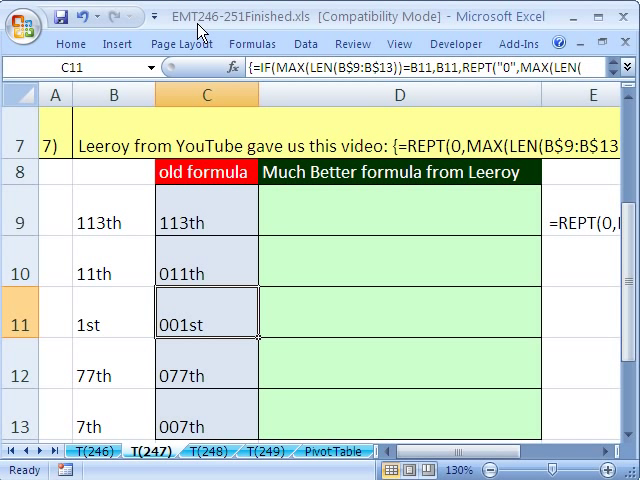
{"action": "mouse_move", "coordinate": [235, 28]}
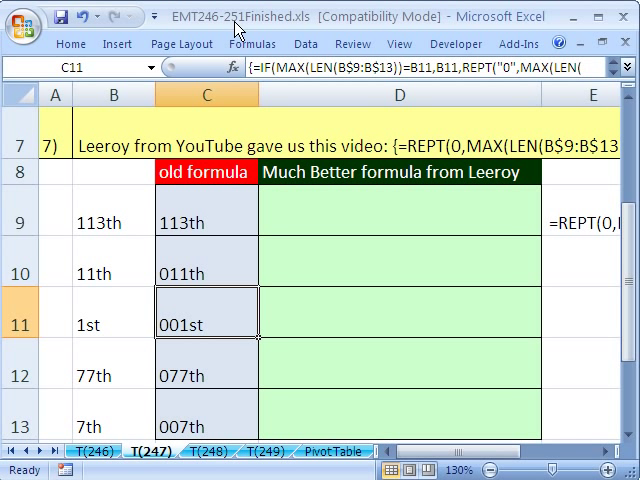
{"action": "mouse_move", "coordinate": [170, 470]}
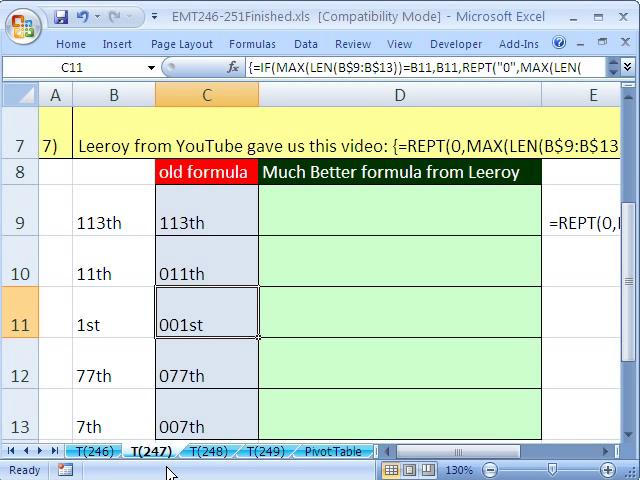
{"action": "mouse_move", "coordinate": [152, 464]}
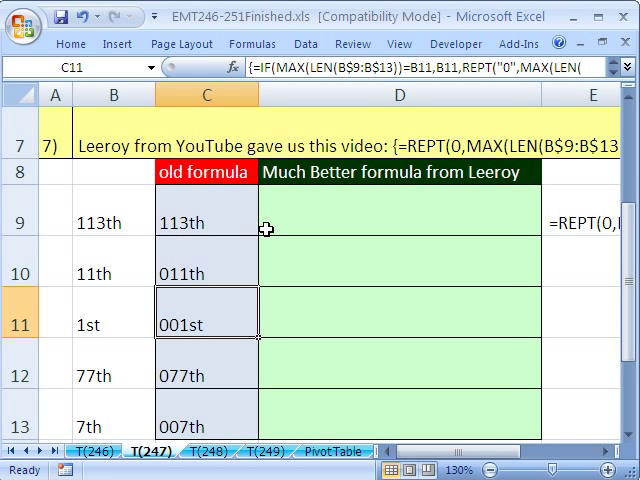
{"action": "mouse_move", "coordinate": [124, 196]}
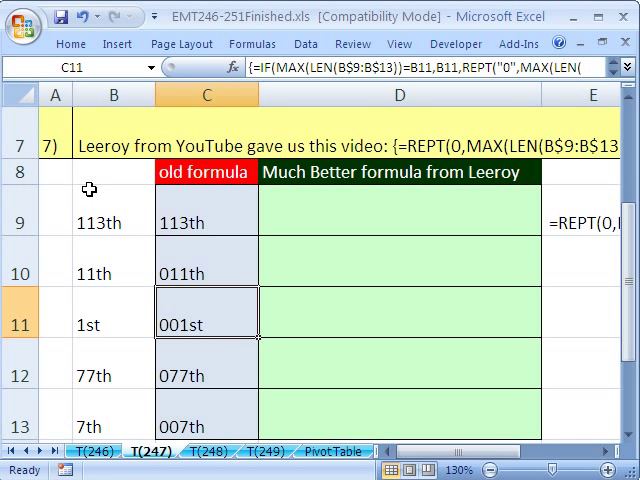
{"action": "mouse_move", "coordinate": [88, 333]}
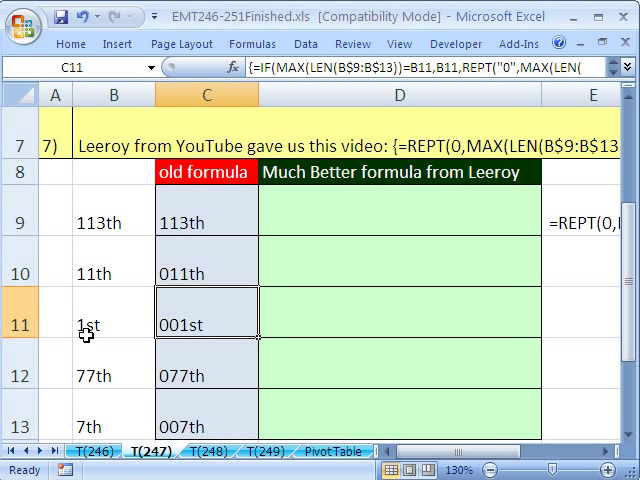
{"action": "mouse_move", "coordinate": [101, 238]}
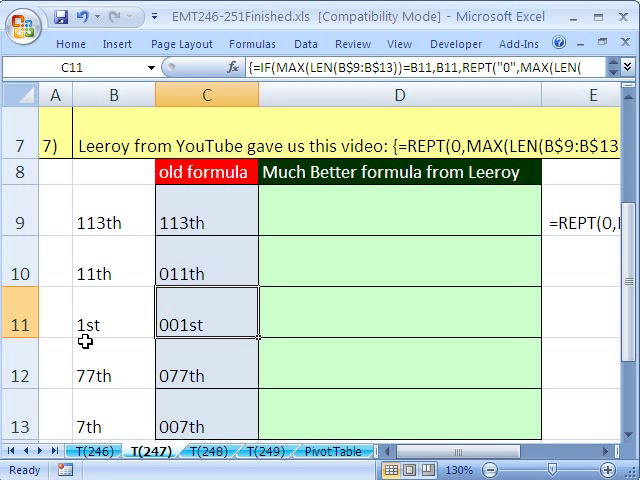
{"action": "mouse_move", "coordinate": [221, 323]}
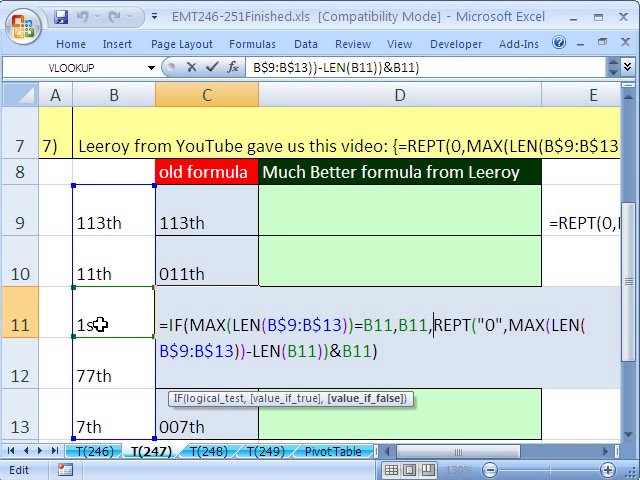
{"action": "mouse_move", "coordinate": [98, 327]}
{"action": "type", "text": "=REPT("}
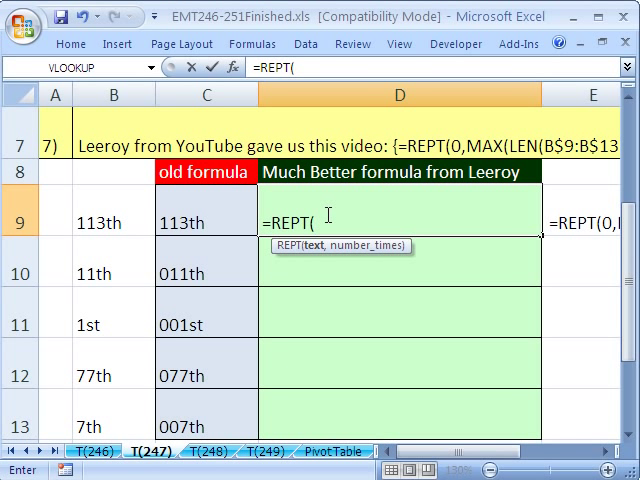
{"action": "type", "text": "\"0\""}
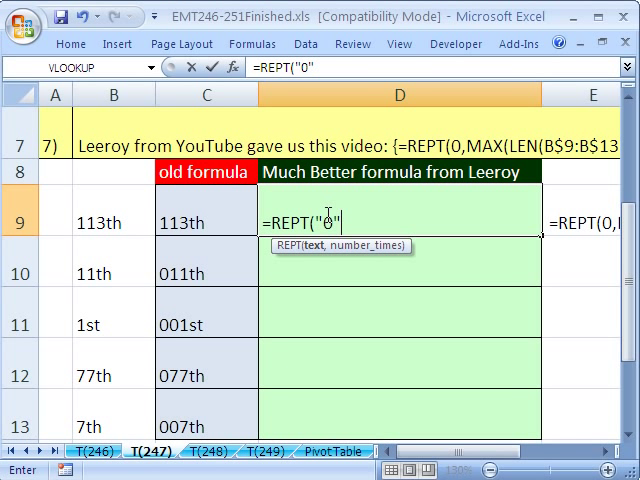
{"action": "type", "text": ","}
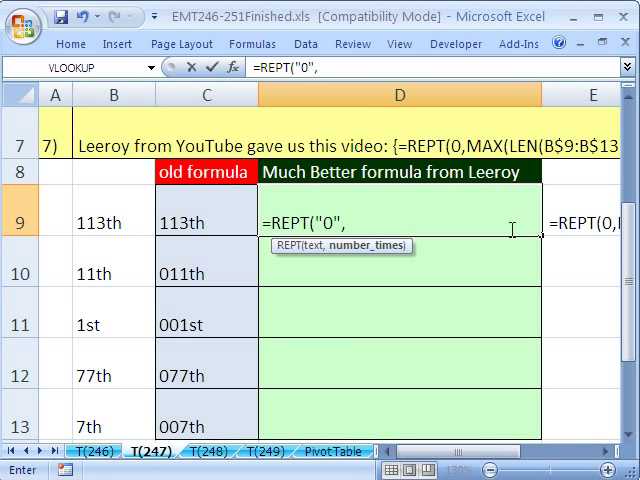
{"action": "type", "text": "MAX("}
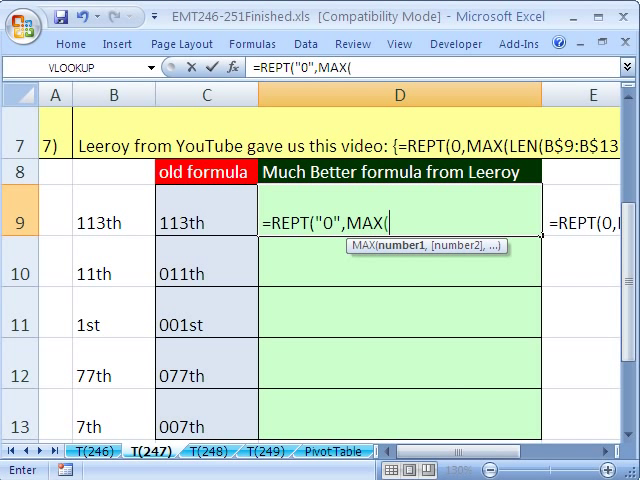
{"action": "type", "text": "LEN(B9:B13"}
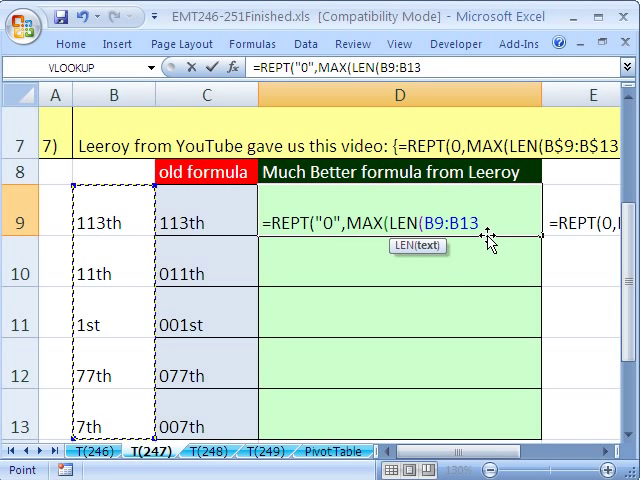
Step: Extend the formula with ))-LEN(B9) and lock the range as $B$9:$B$13
{"action": "type", "text": "))"}
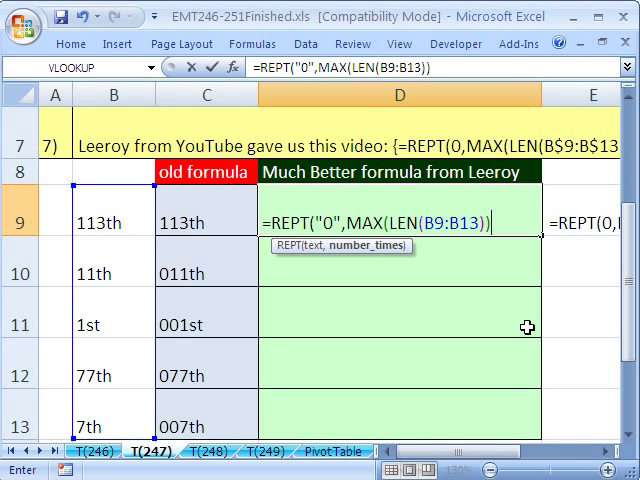
{"action": "type", "text": "-LEN("}
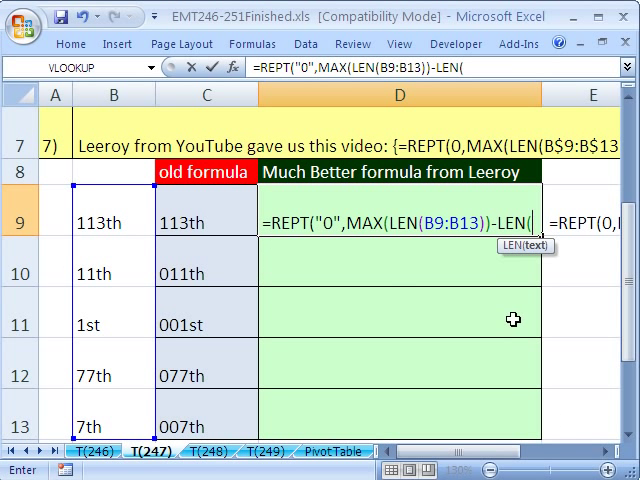
{"action": "type", "text": "B9_"}
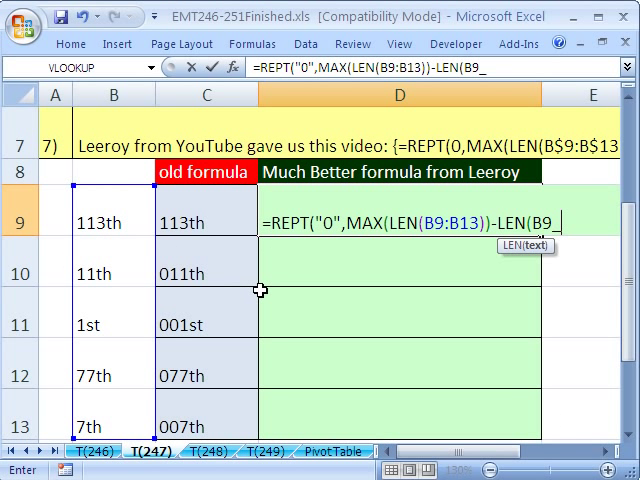
{"action": "type", "text": ")"}
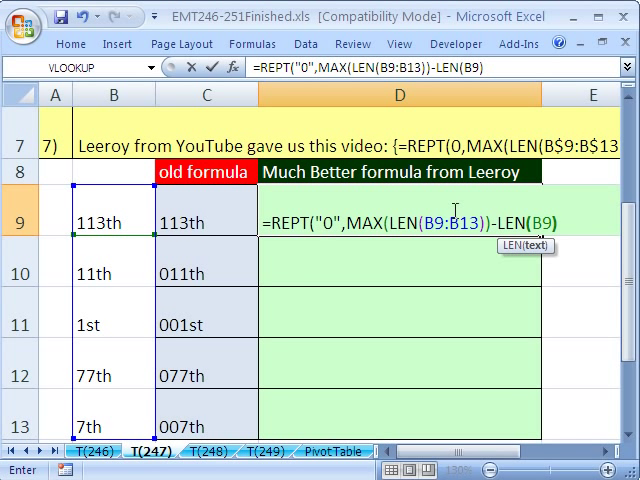
{"action": "key", "text": "f4"}
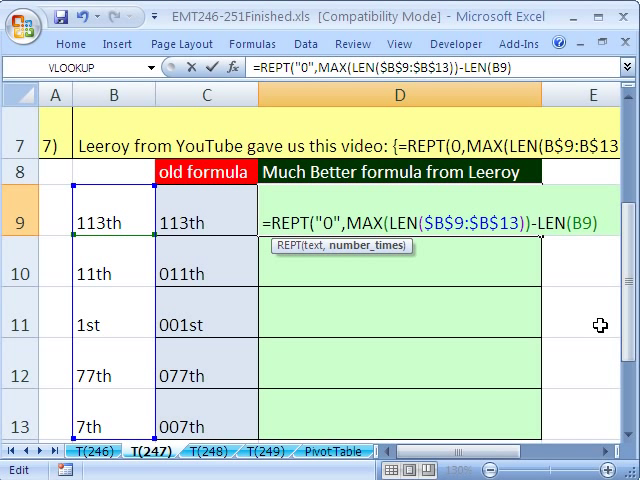
Step: Close REPT and append &B9 so the zeros prefix each column B value
{"action": "type", "text": ","}
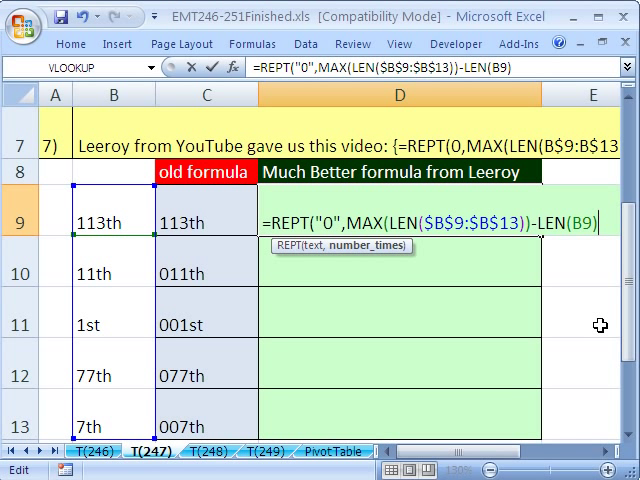
{"action": "type", "text": "&B11}"}
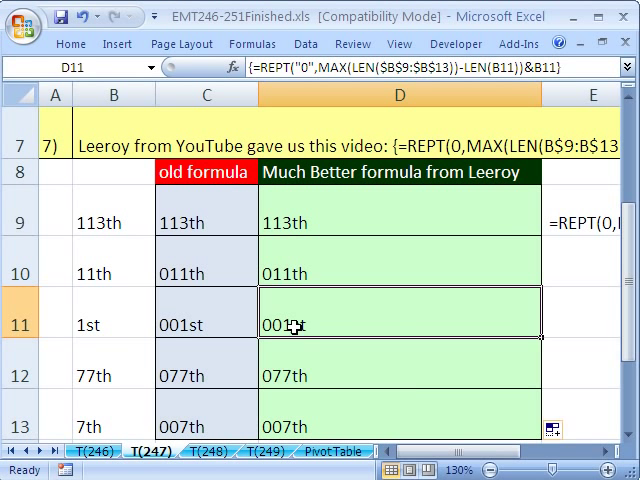
Step: Check D11's formula: B11 adjusted while $B$9:$B$13 stayed fixed
{"action": "double_click", "coordinate": [300, 327]}
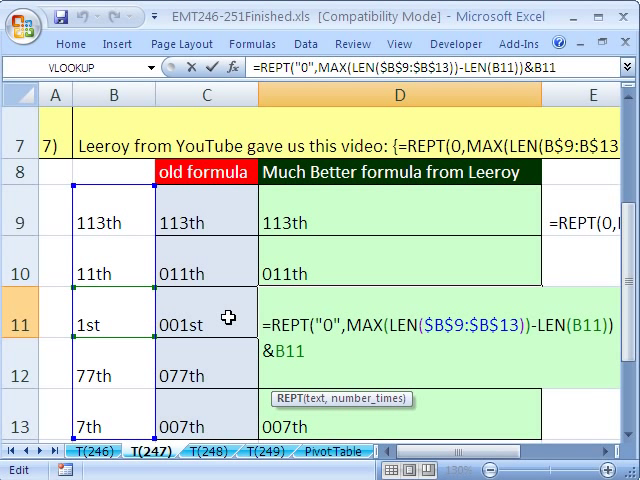